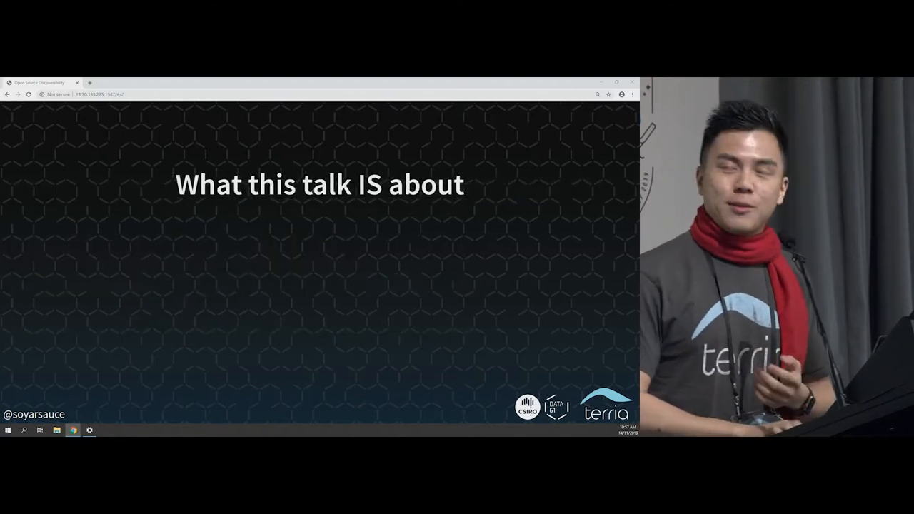
# Reveal the talk's points, including 'As broad as possible' and 'Staying free', then advance to Terria's current interface
pyautogui.press('right')
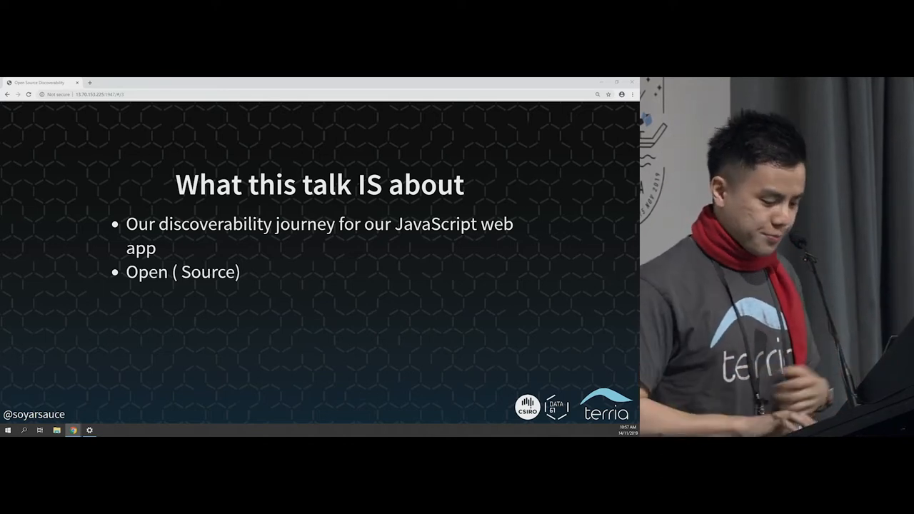
pyautogui.press('right')
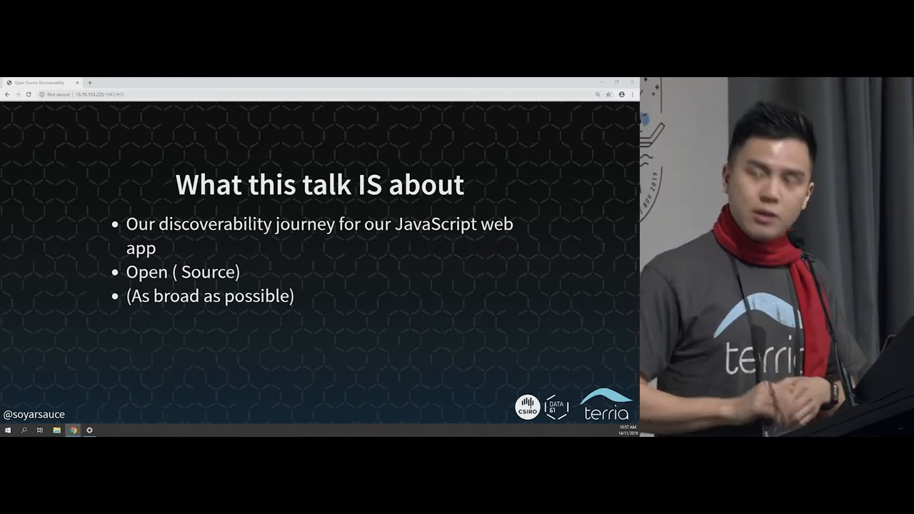
pyautogui.press('right')
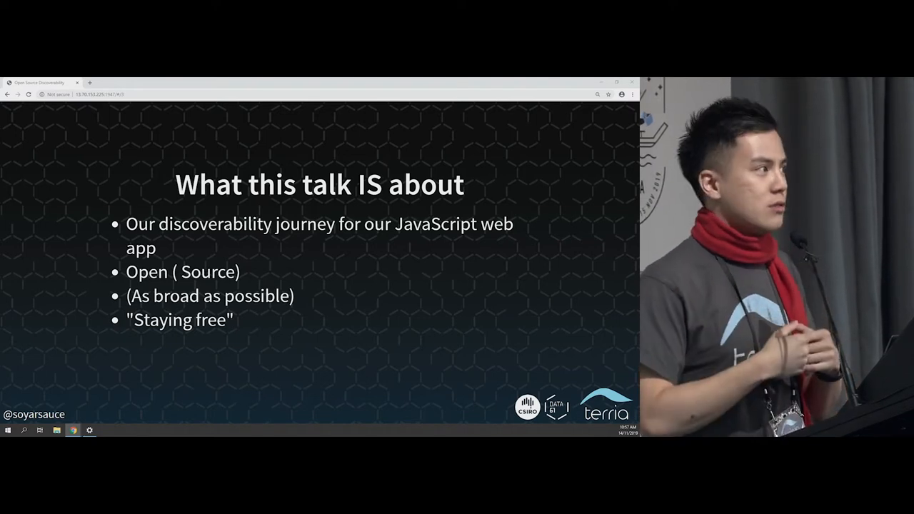
pyautogui.press('right')
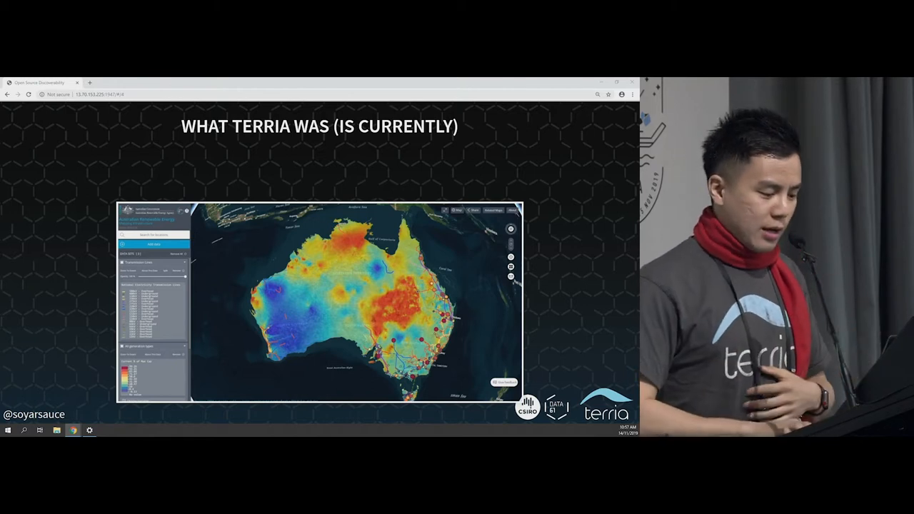
# Reveal the 'Single Page Application' bullet, then advance to the 'Data Catalogue' slide
pyautogui.press('right')
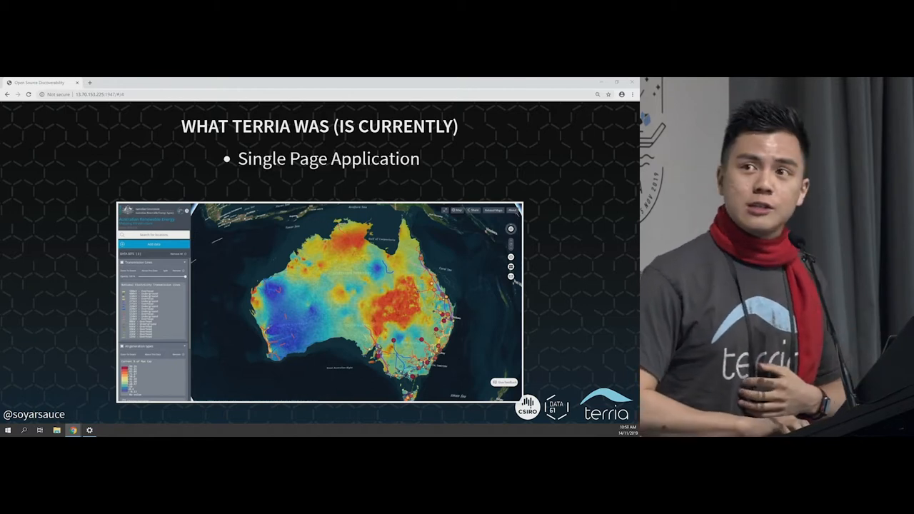
pyautogui.press('right')
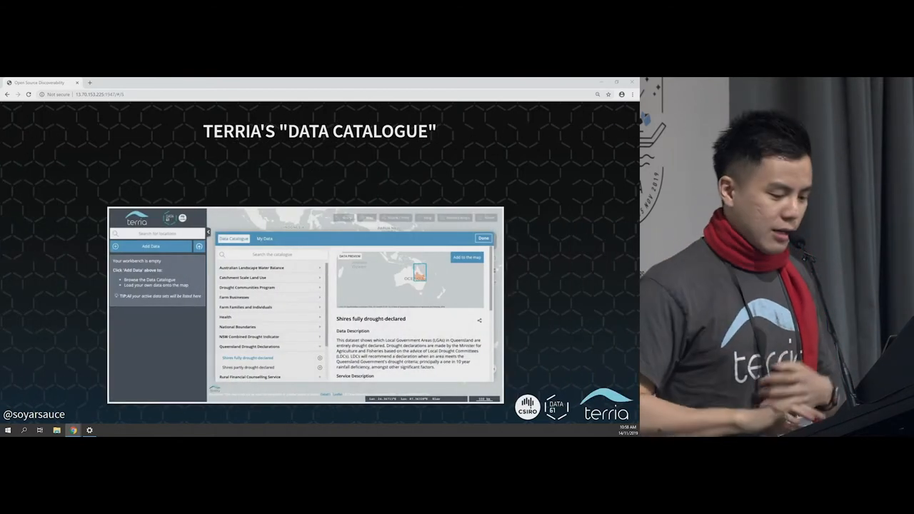
# Advance to the great-dataset URL slide listing title, headings, content, two links and sample HTML
pyautogui.press('right')
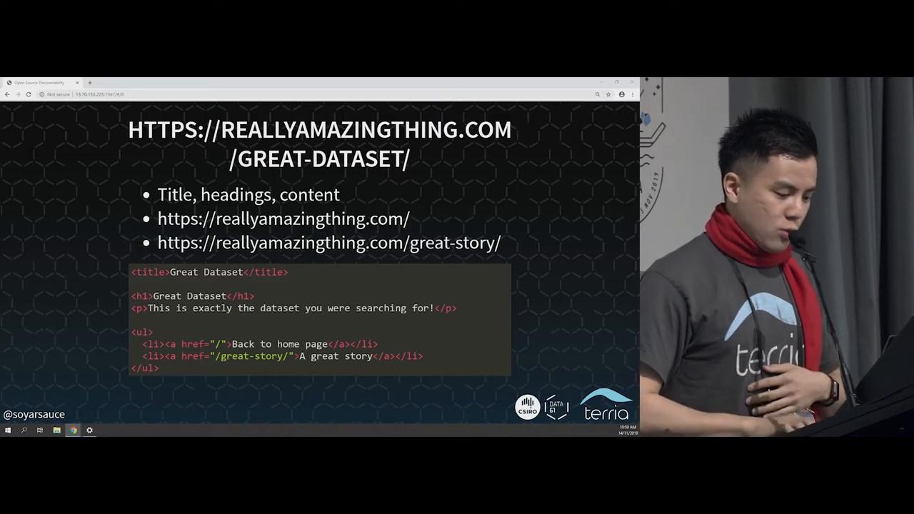
# Advance to the 'Where is Terria's meaningful content?' slide with catalogue screenshots
pyautogui.press('Right')
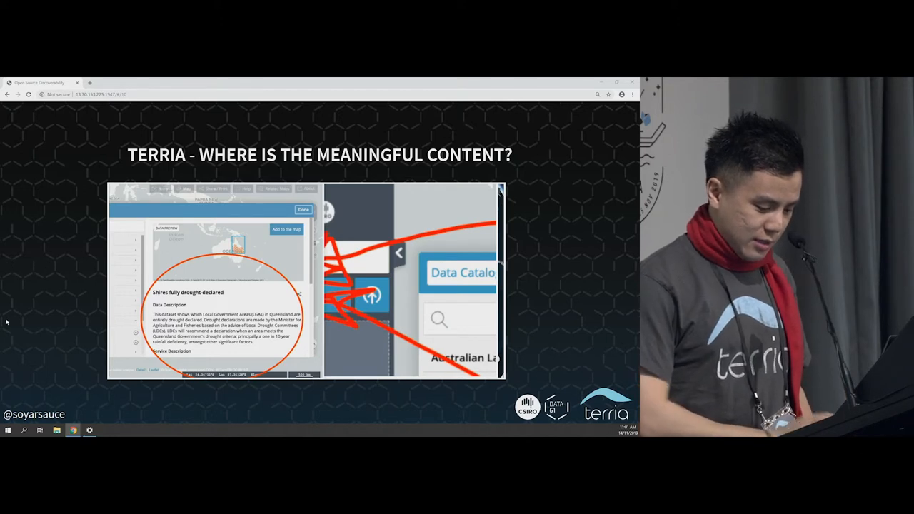
# Step past the great-dataset and great-story Single Page App slides to 'YES, REALLY...'
pyautogui.press('Right')
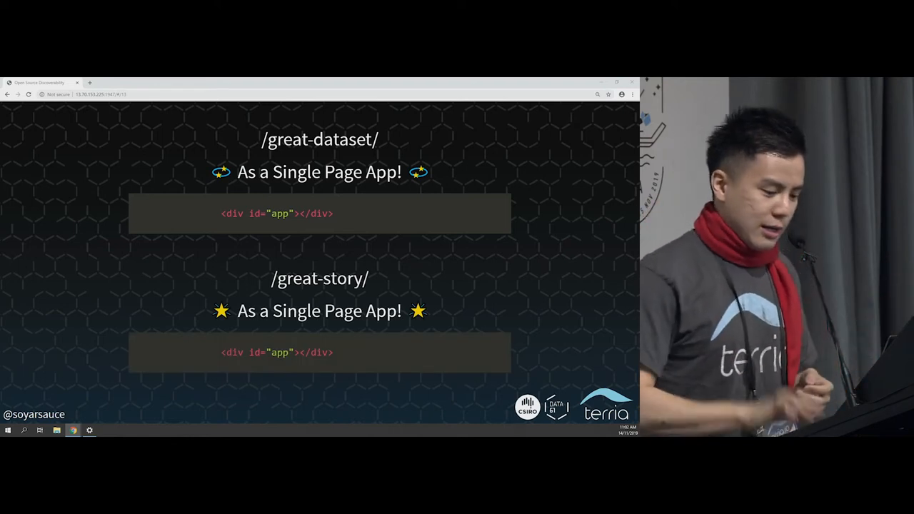
pyautogui.press('Right')
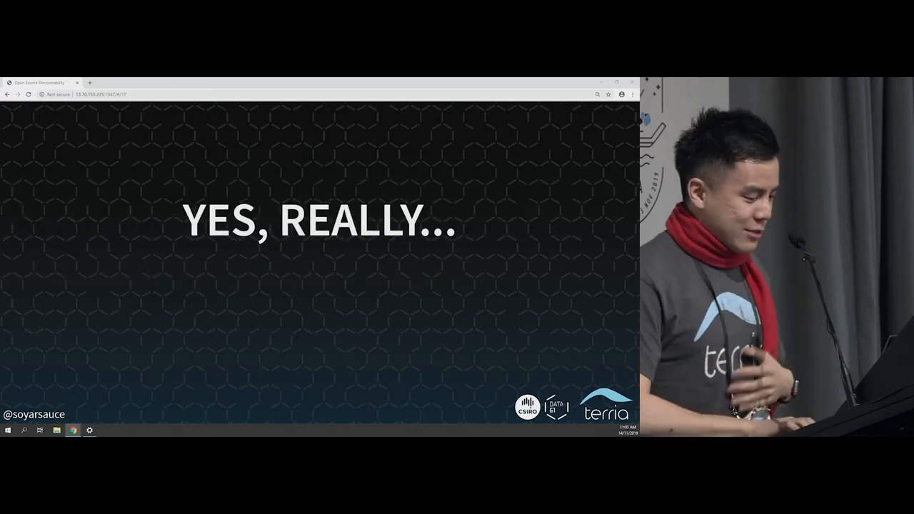
# Advance from 'YES, REALLY...' to the 'SSR OVERVIEW' section title slide
pyautogui.press('right')
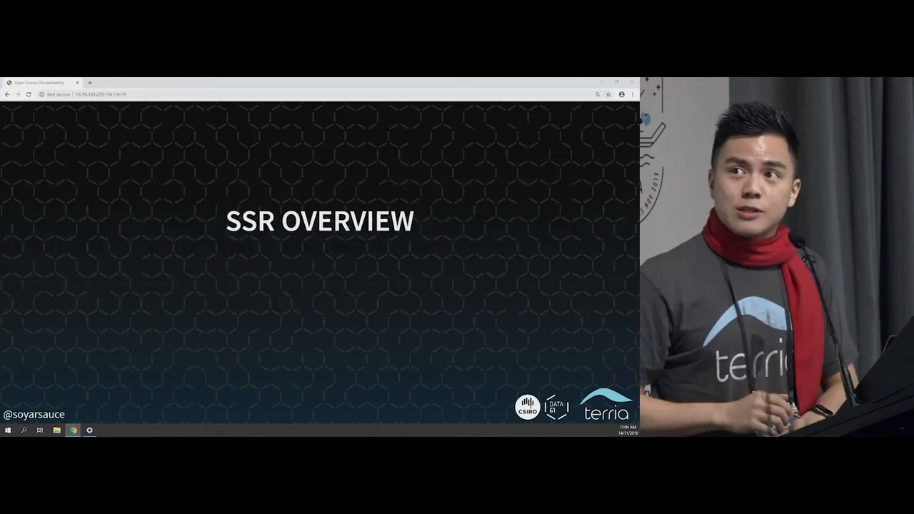
# Reveal the 'Stupidly hard.' bullet, then advance to the 'SSR, WHY?' benefits slide
pyautogui.press('right')
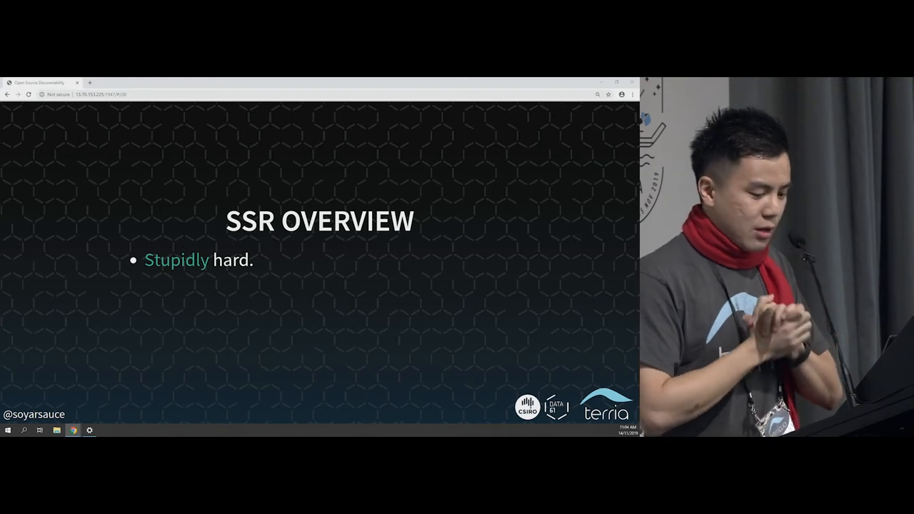
pyautogui.press('right')
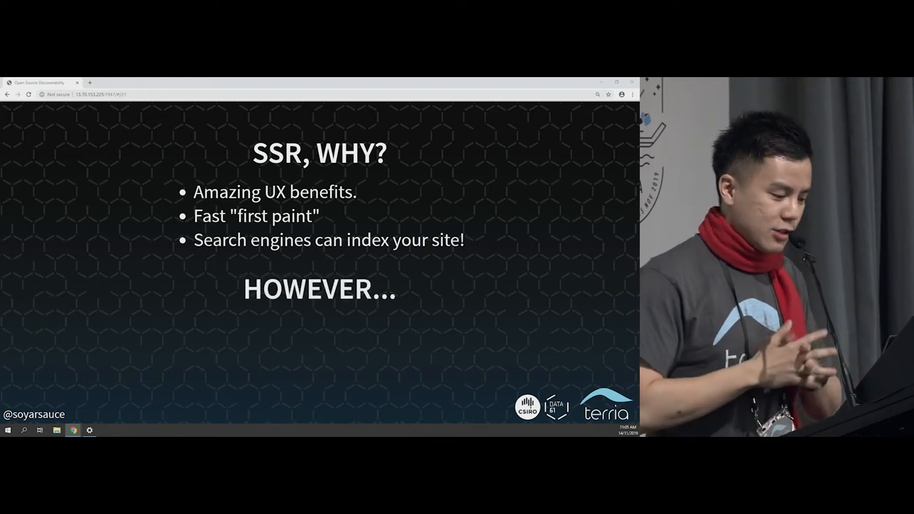
# Advance to 'PRE-RENDERING OVERVIEW': less stupidly hard, all SSR benefits, fewer architectural changes
pyautogui.press('Right')
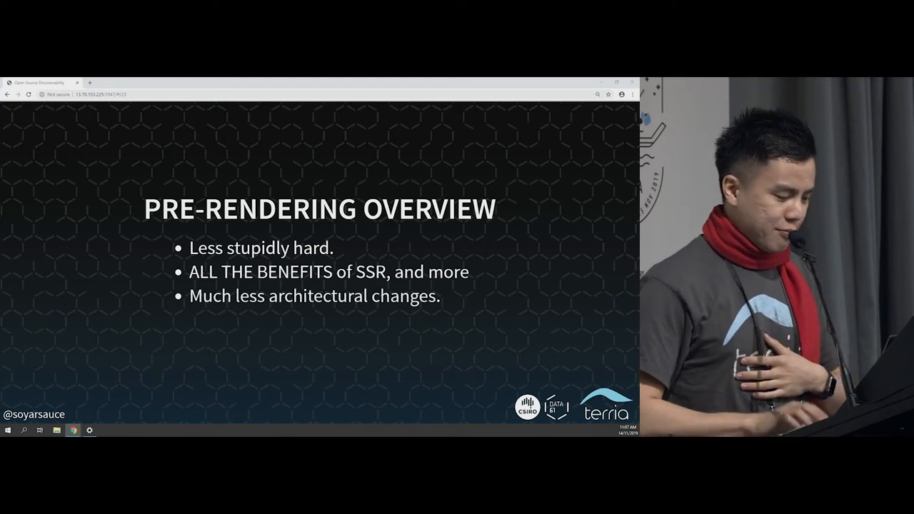
# Reveal 'Did I mention really easy?', then advance to 'SUPPORT FOR THIS STRATEGY?'
pyautogui.press('Right')
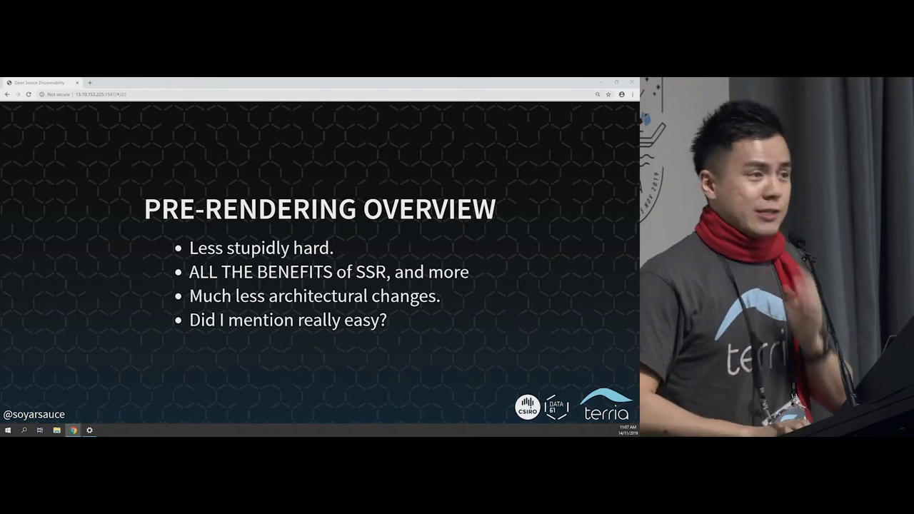
pyautogui.press('right')
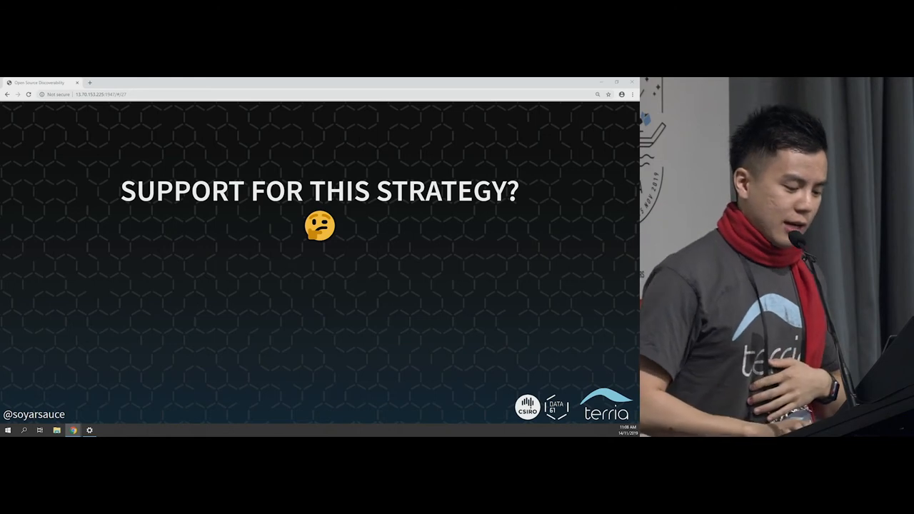
# List React, Vue and Angular as supported, then advance to 'CAUTION? DRAWBACKS?'
pyautogui.press('right')
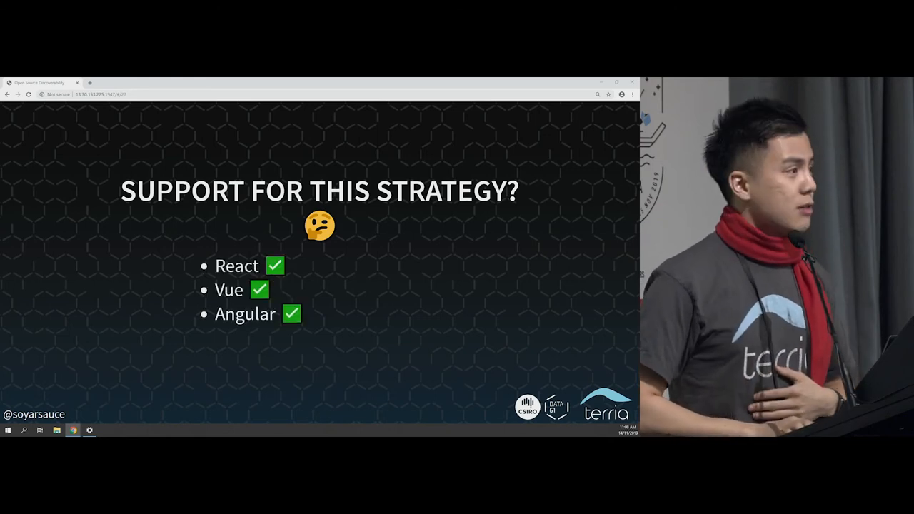
pyautogui.press('right')
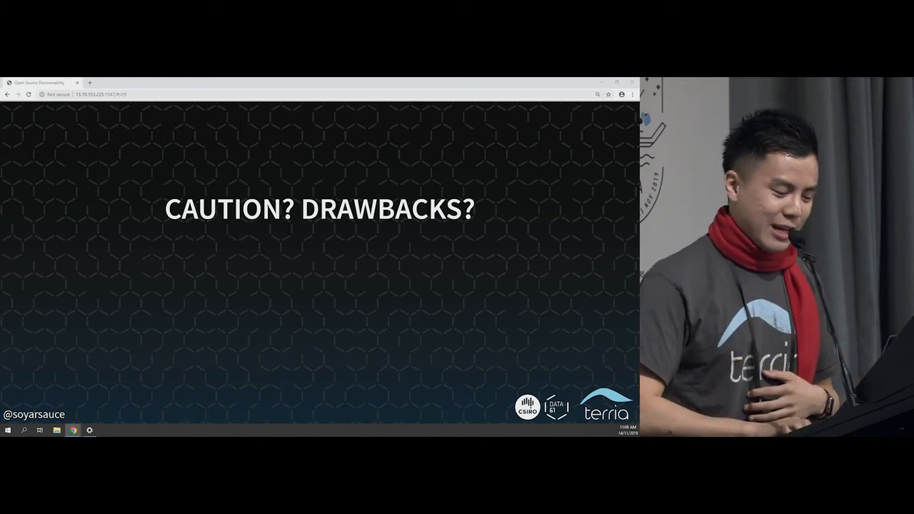
# Reveal the drawbacks (build times, time-to-interactive, routes), then reach the Terria one-button-to-link slide
pyautogui.press('right')
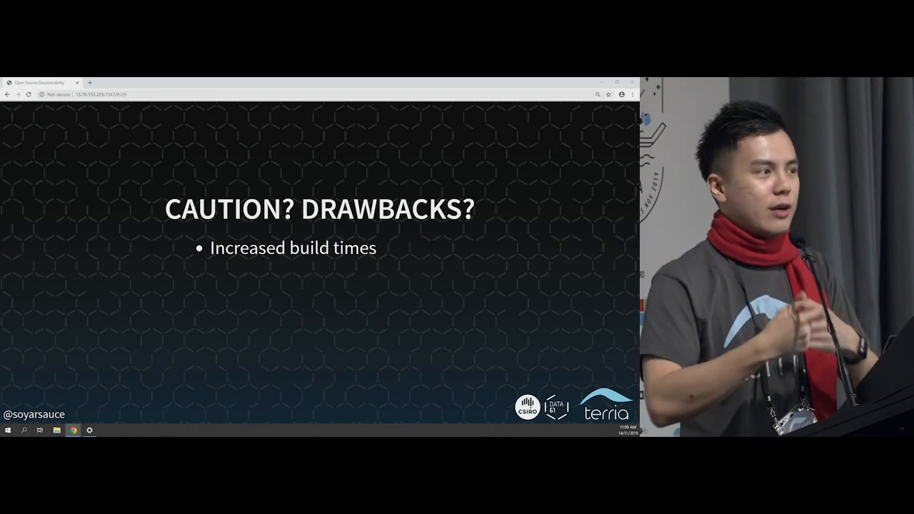
pyautogui.press('right')
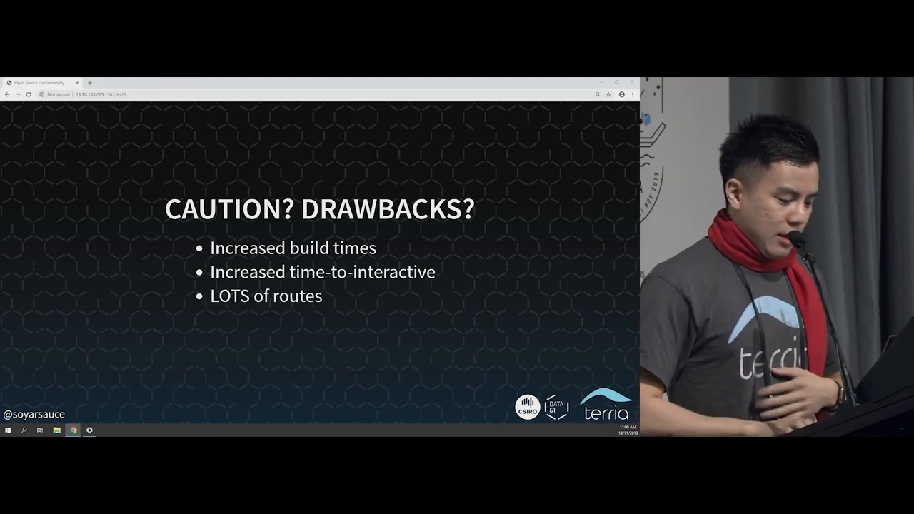
pyautogui.press('right')
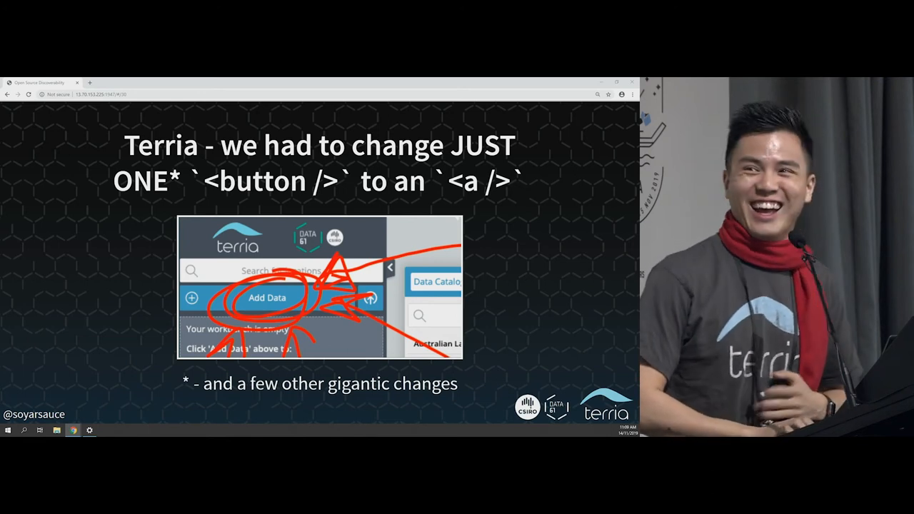
# Show the other possible solutions and their bullets, then reach 'Open source solutions by default'
pyautogui.press('Right')
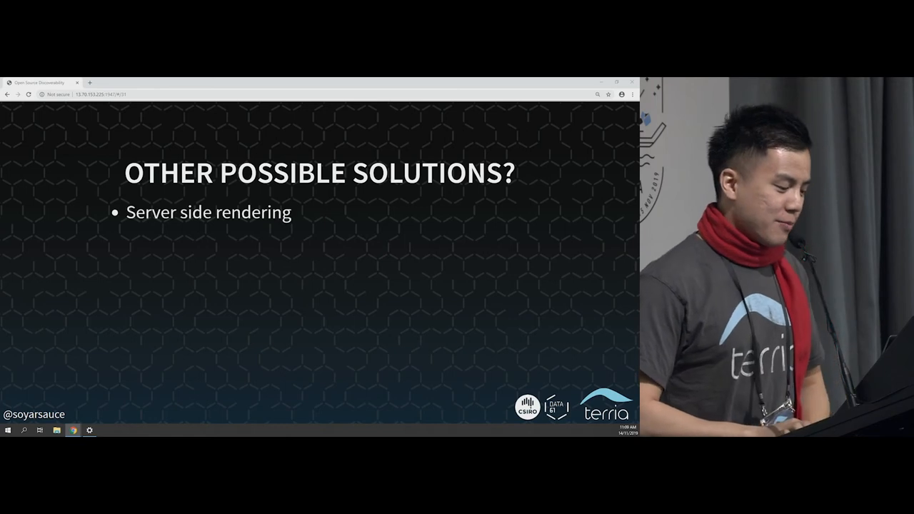
pyautogui.press('Right')
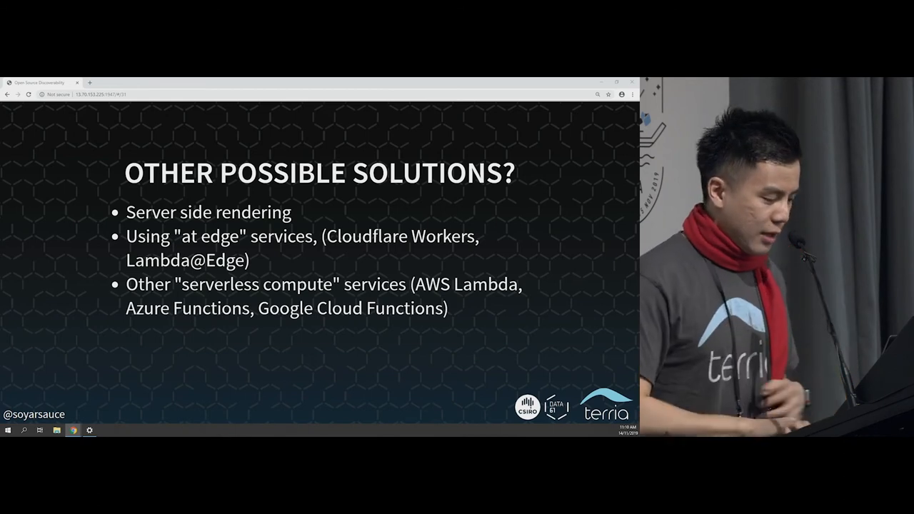
pyautogui.press('right')
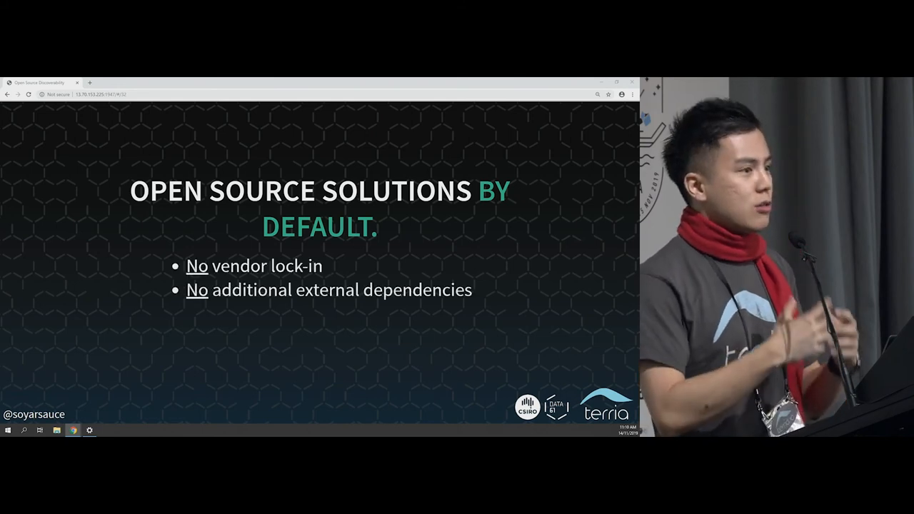
# Exit the slide deck, leaving Windows asking whether to keep the display settings
pyautogui.press('Right')
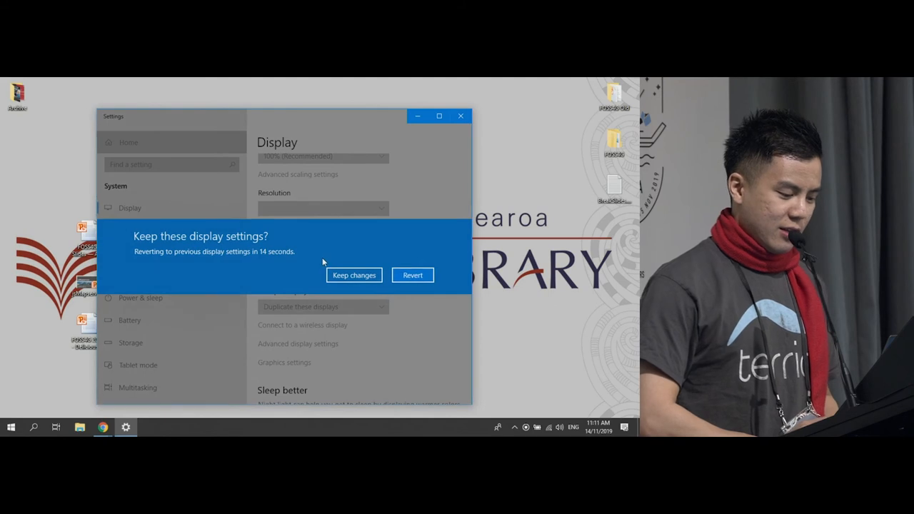
# Choose 'Keep changes' for the display settings and return to the National Drought Map
pyautogui.click(354, 275)
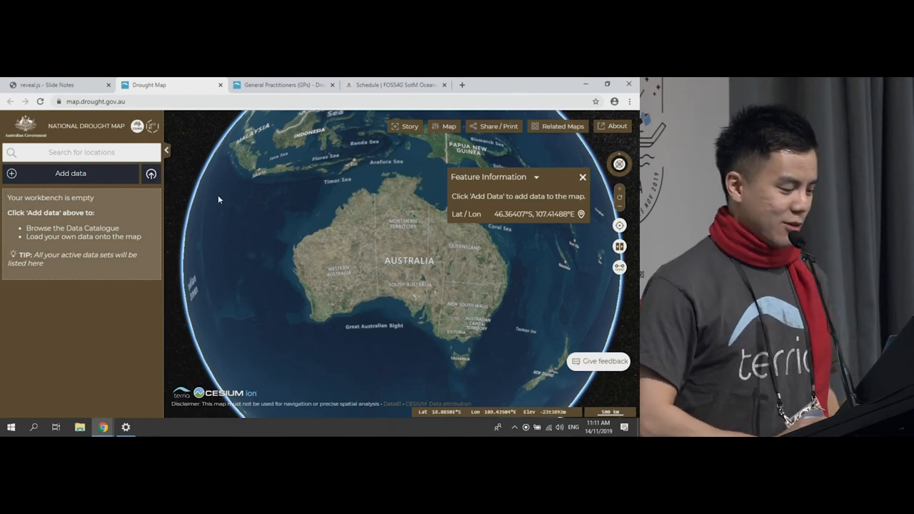
# Add General Practitioners (GPs) from the Health catalogue to the map, then reopen Add data
pyautogui.click(70, 173)
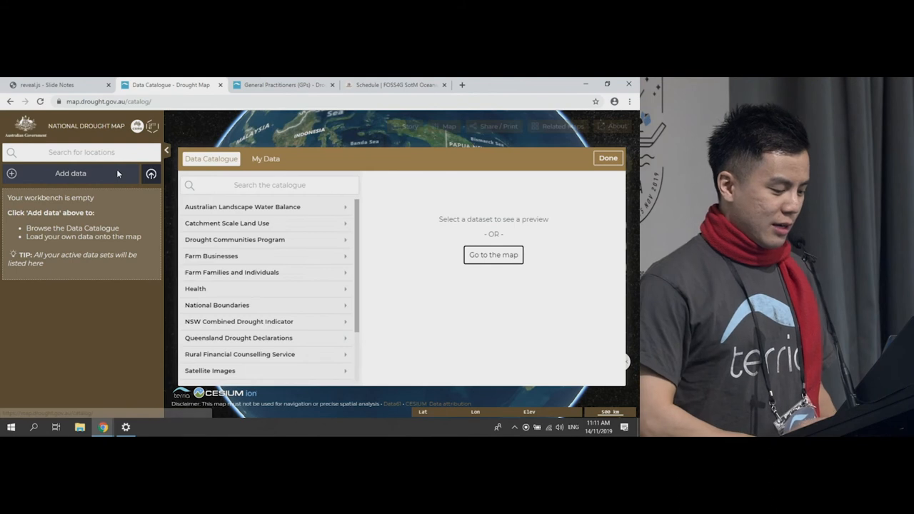
pyautogui.click(195, 288)
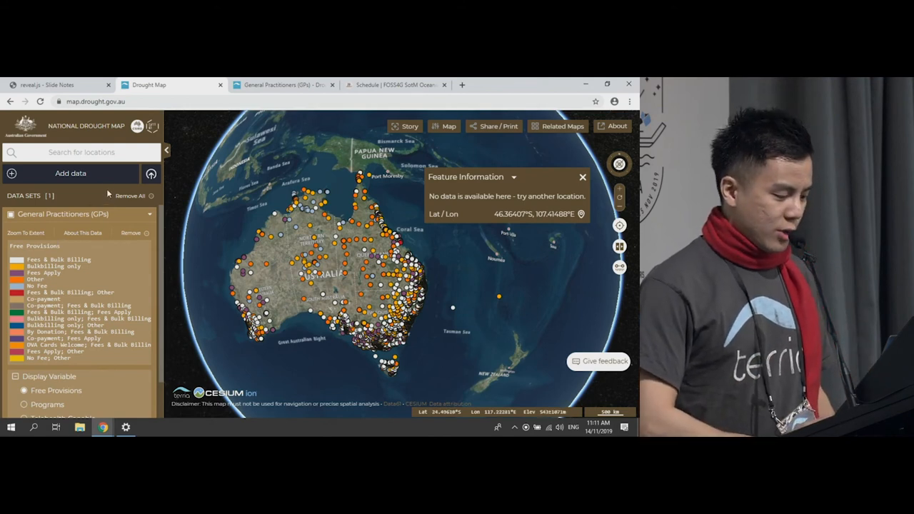
pyautogui.click(70, 173)
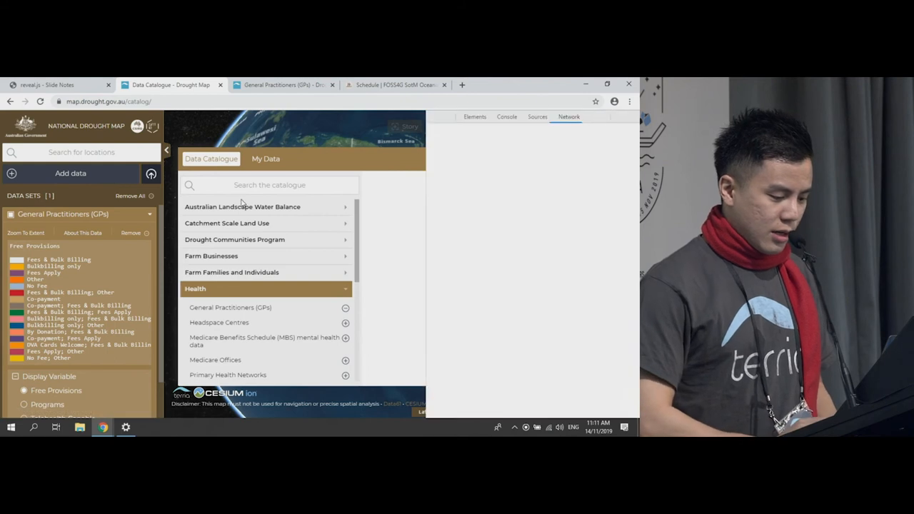
# Turn on Disable JavaScript in the DevTools Settings
pyautogui.click(619, 116)
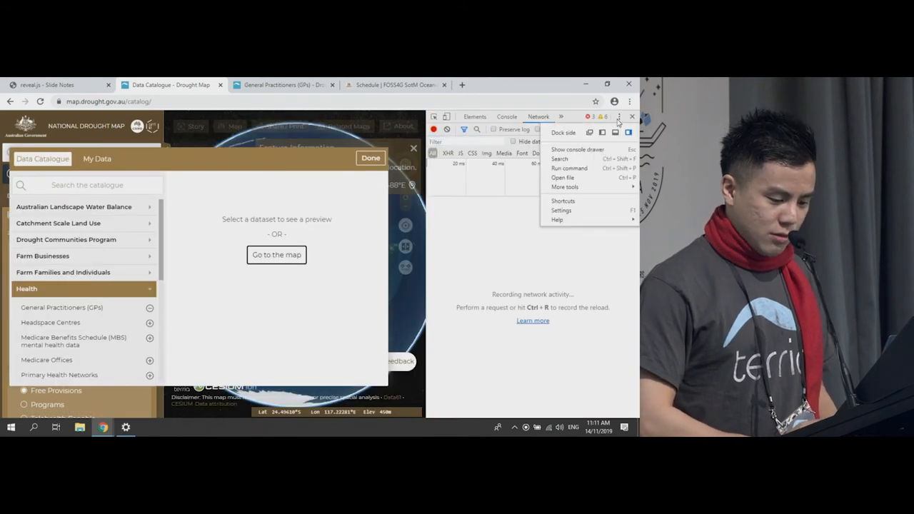
pyautogui.click(562, 210)
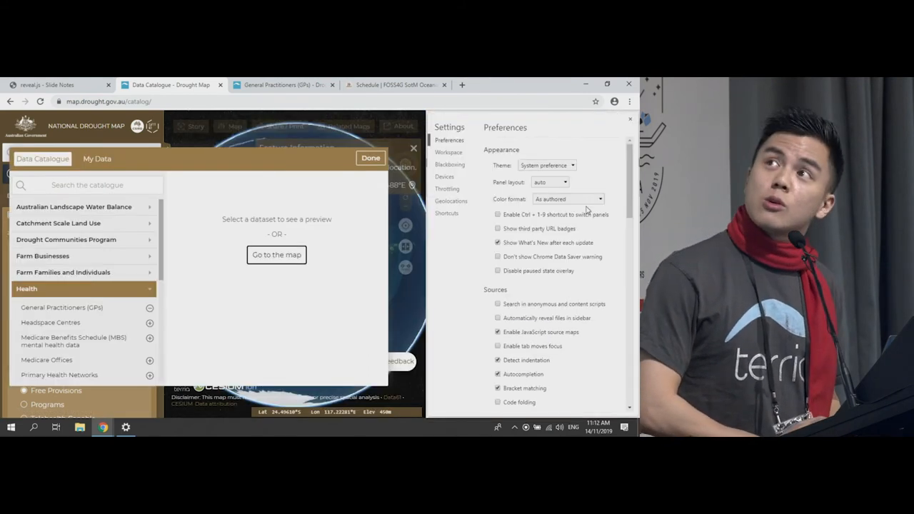
pyautogui.scroll(-3)
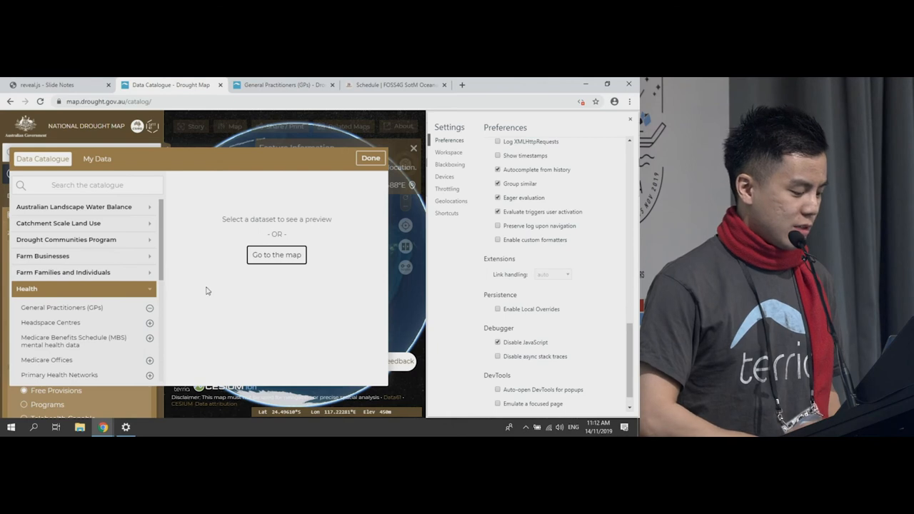
# Open the General Practitioners, Headspace Centres and Medicare Benefits Schedule catalogue entries
pyautogui.click(62, 307)
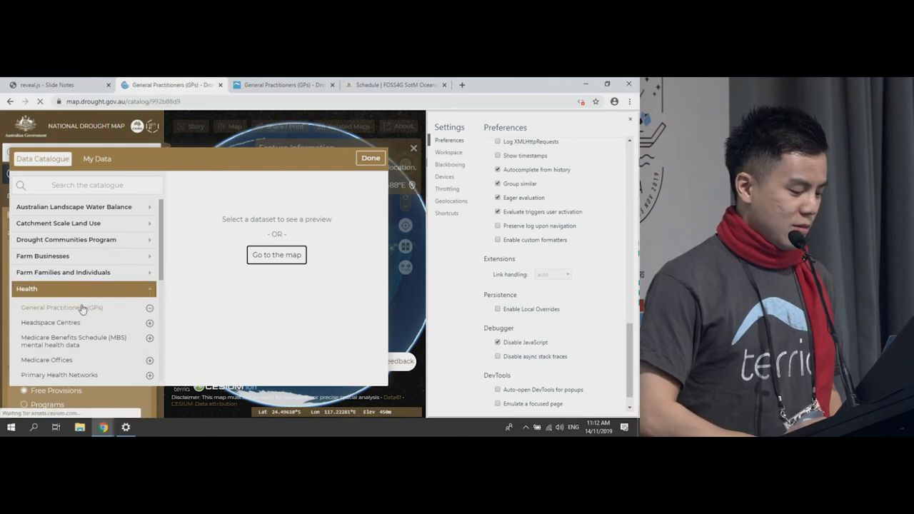
pyautogui.click(61, 307)
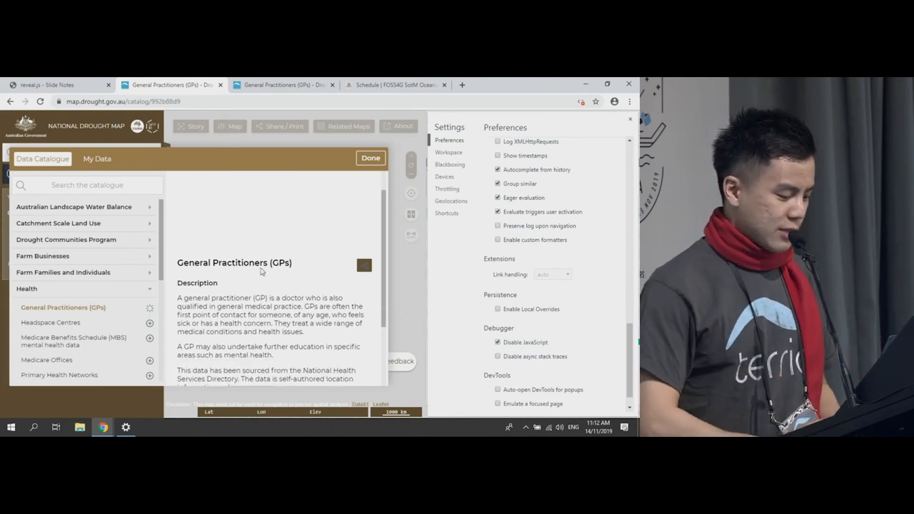
pyautogui.click(51, 322)
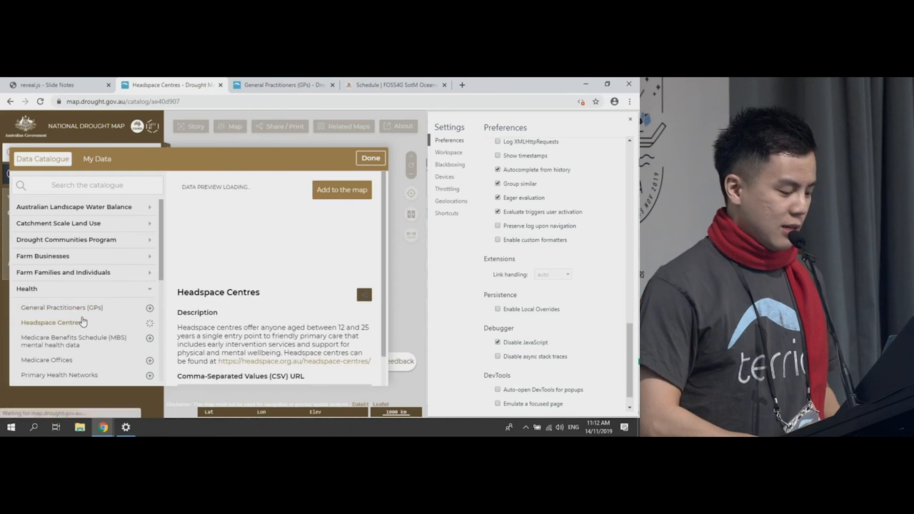
pyautogui.click(74, 341)
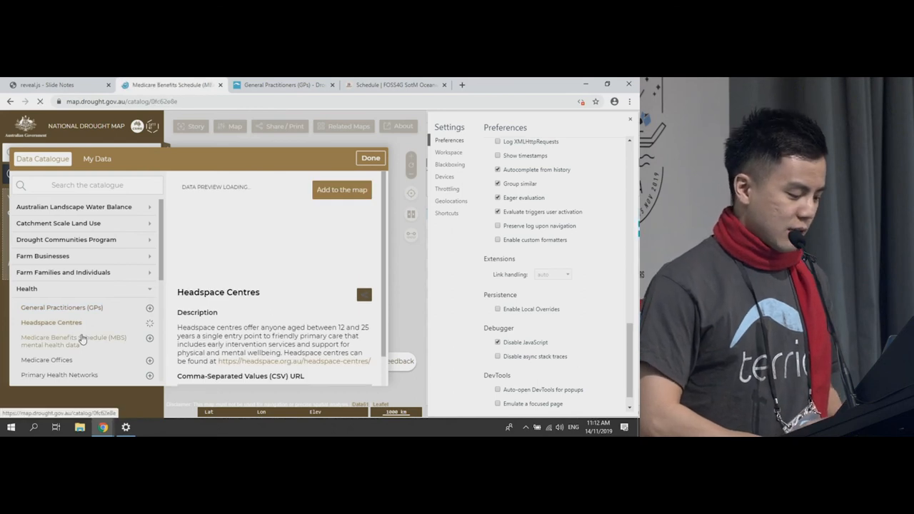
pyautogui.click(75, 340)
pyautogui.write('site:map.drought.gov.au')
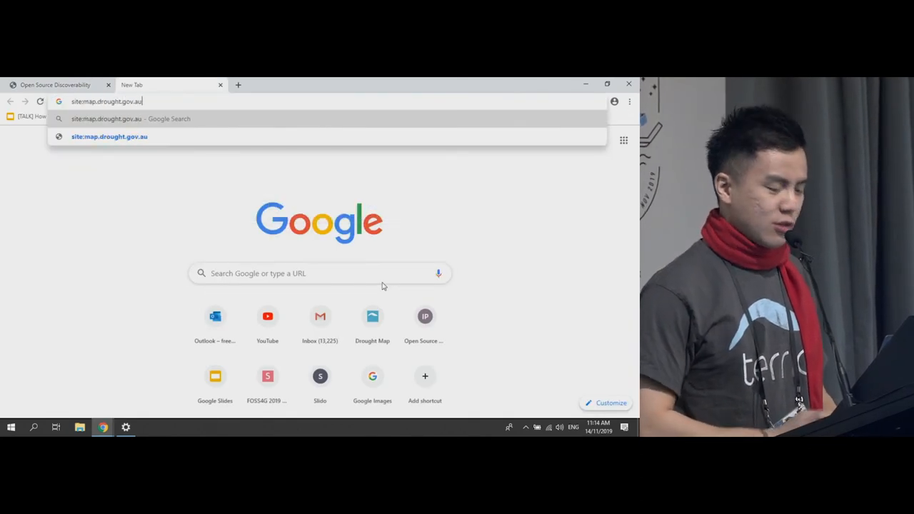
# Run the 'site:map.drought.gov.au' search and page through the results to page 4
pyautogui.press('enter')
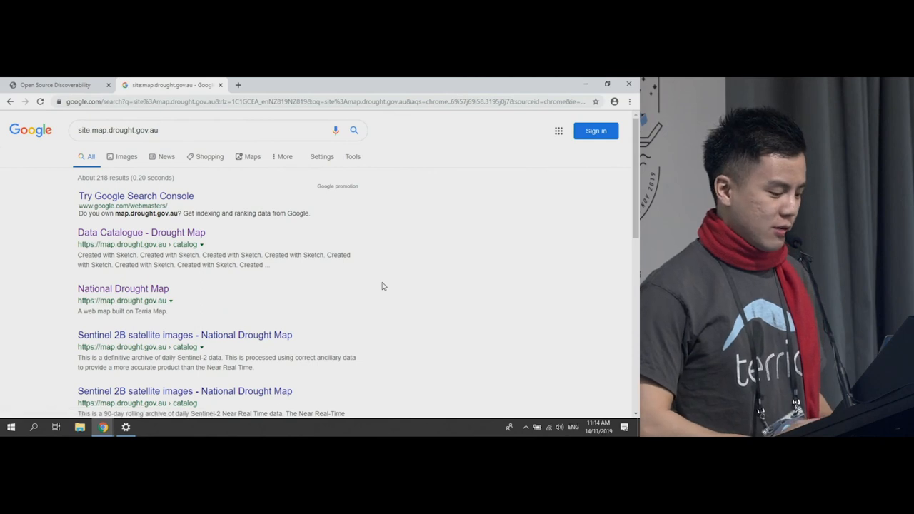
pyautogui.scroll(-3)
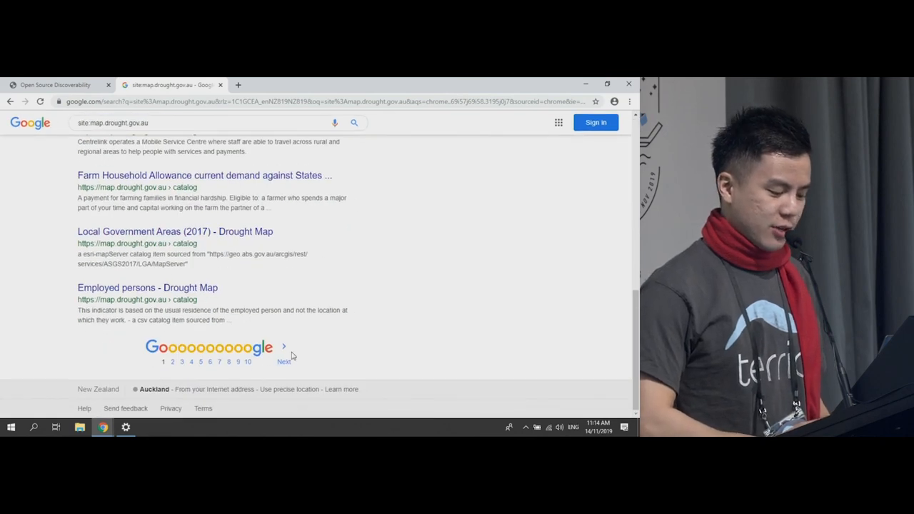
pyautogui.click(284, 357)
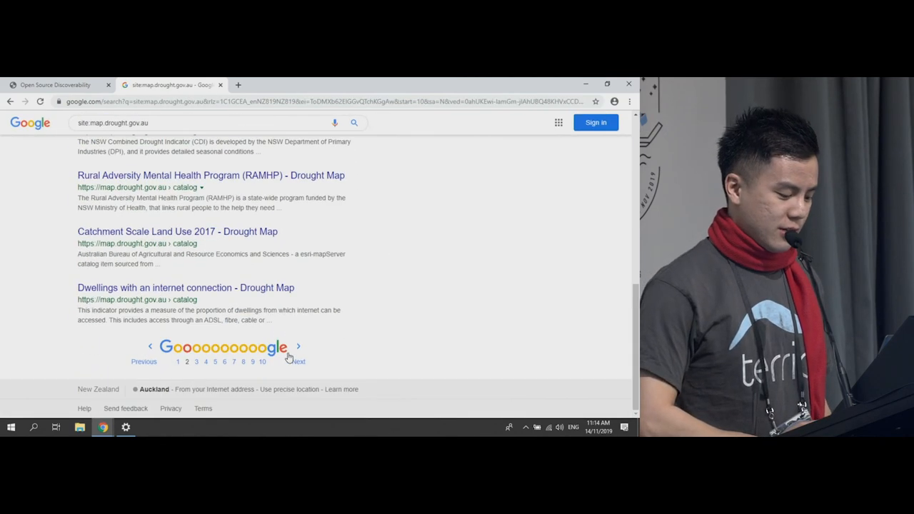
pyautogui.click(298, 361)
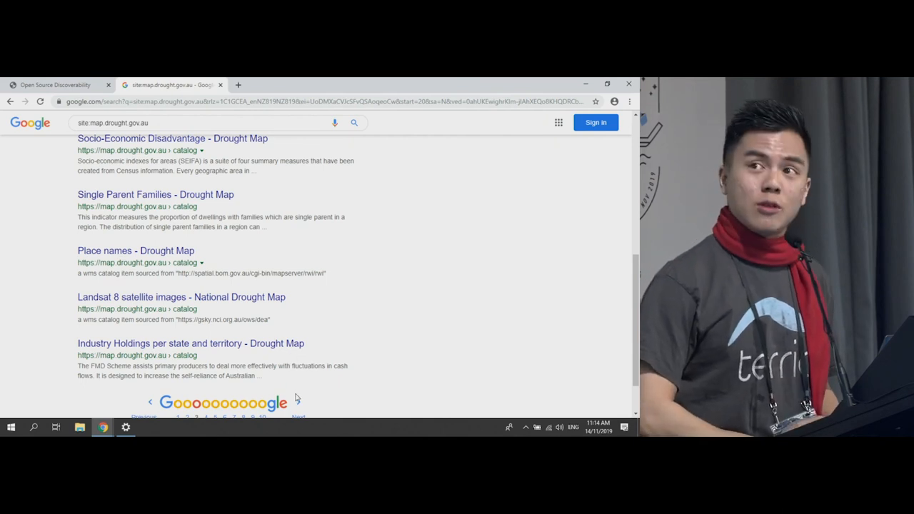
pyautogui.click(298, 416)
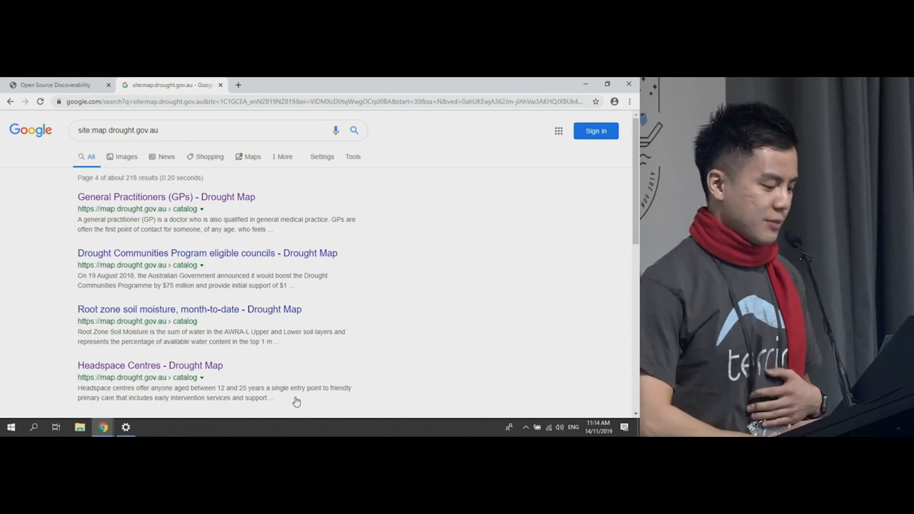
pyautogui.scroll(-3)
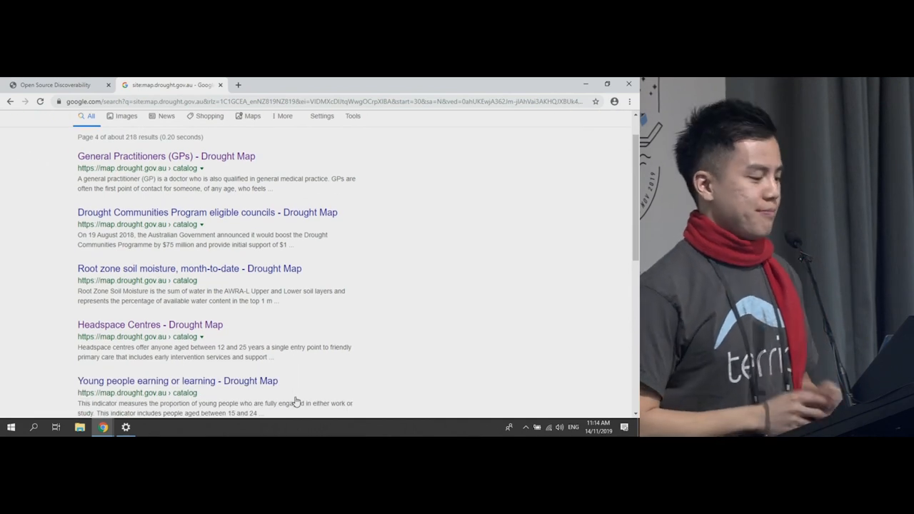